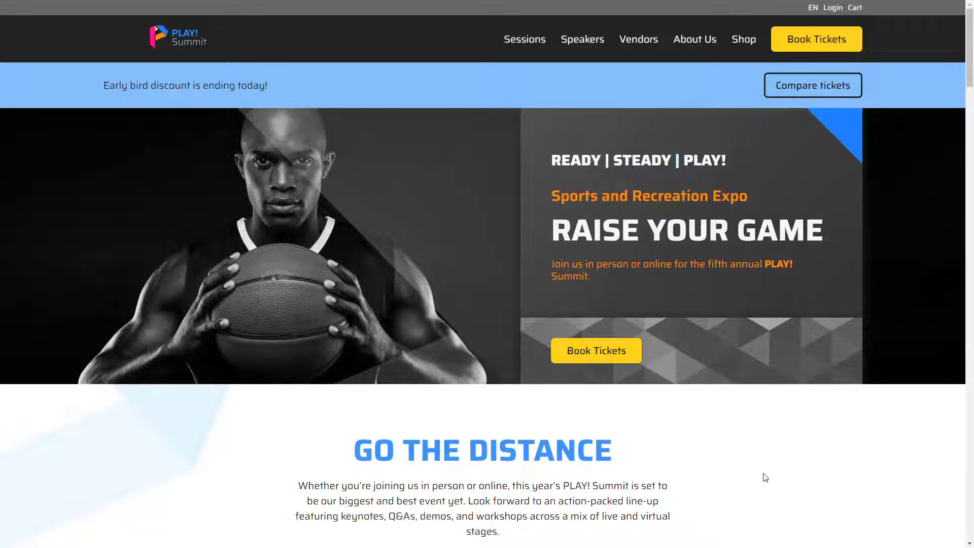
mouse_move(776, 48)
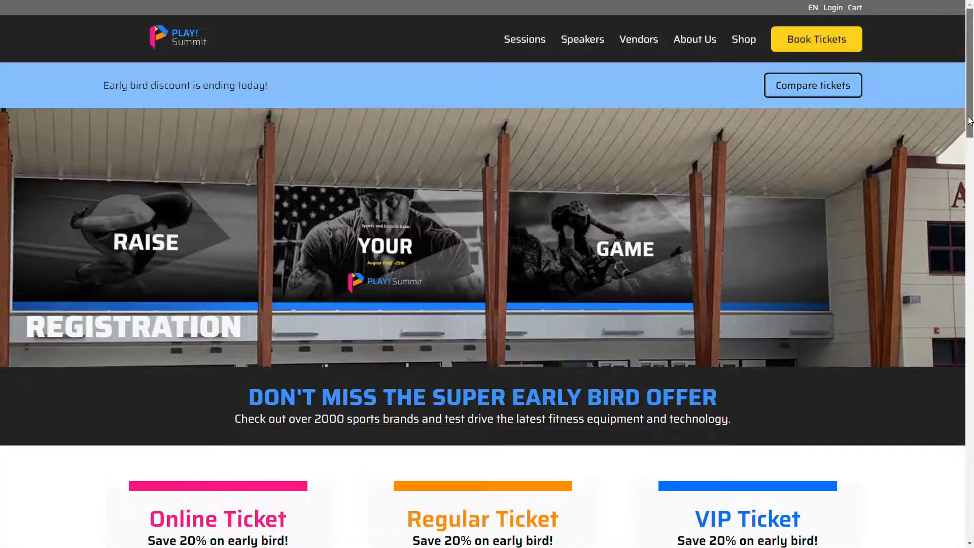
- Buy a ticket: enter attendee name and email 'web.ex', proceed to payment and confirm the purchase
scroll("down", 3)
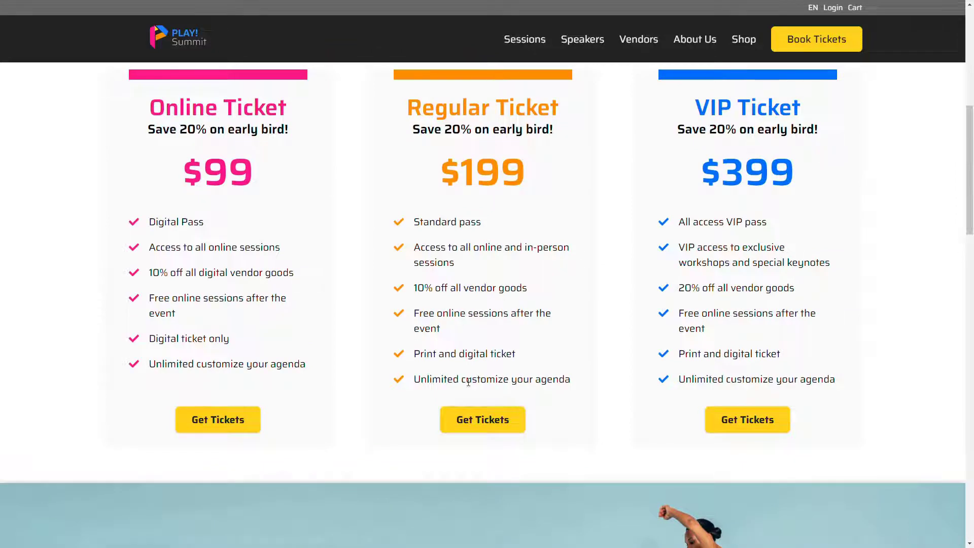
left_click(482, 419)
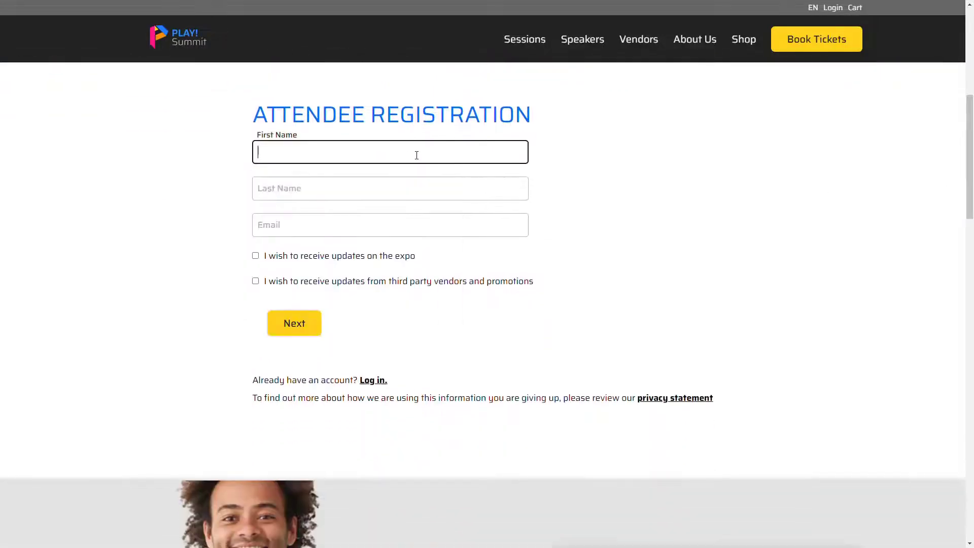
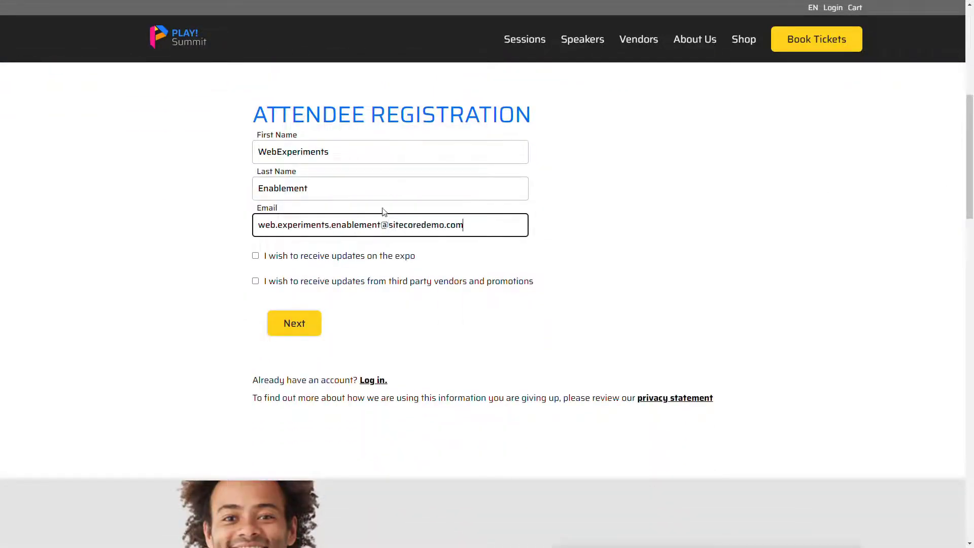
left_click(294, 322)
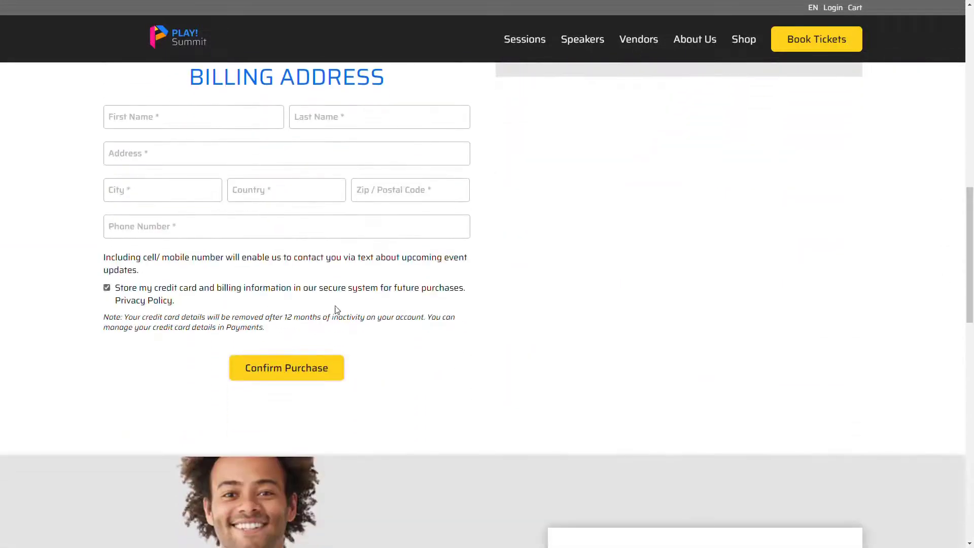
left_click(286, 367)
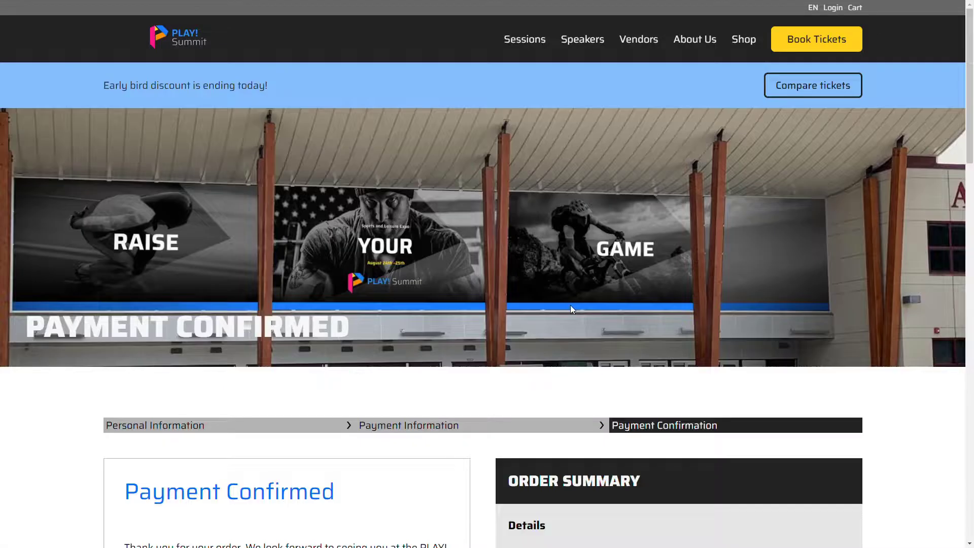
- From the home page, accept a premium session's VIP upgrade offer, reaching a $200.00 checkout
left_click(523, 39)
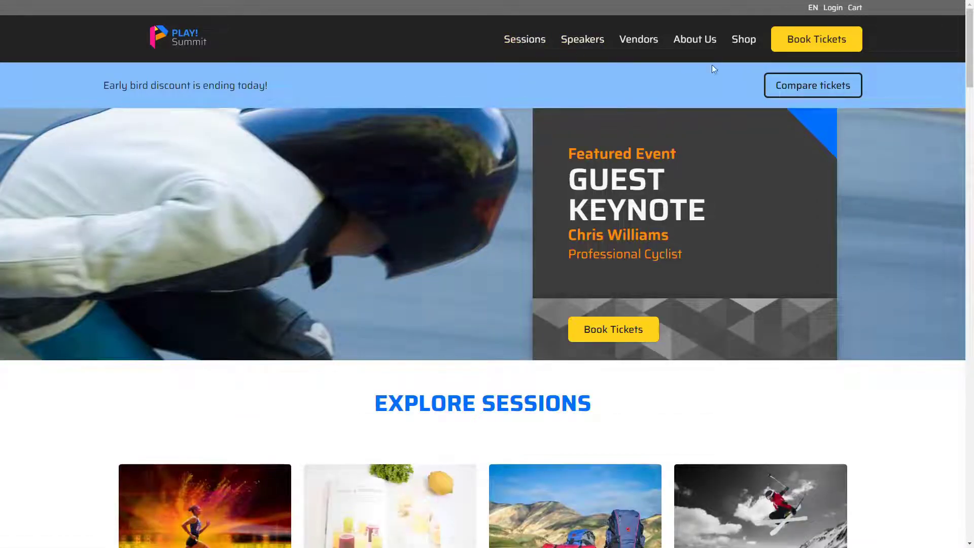
mouse_move(963, 47)
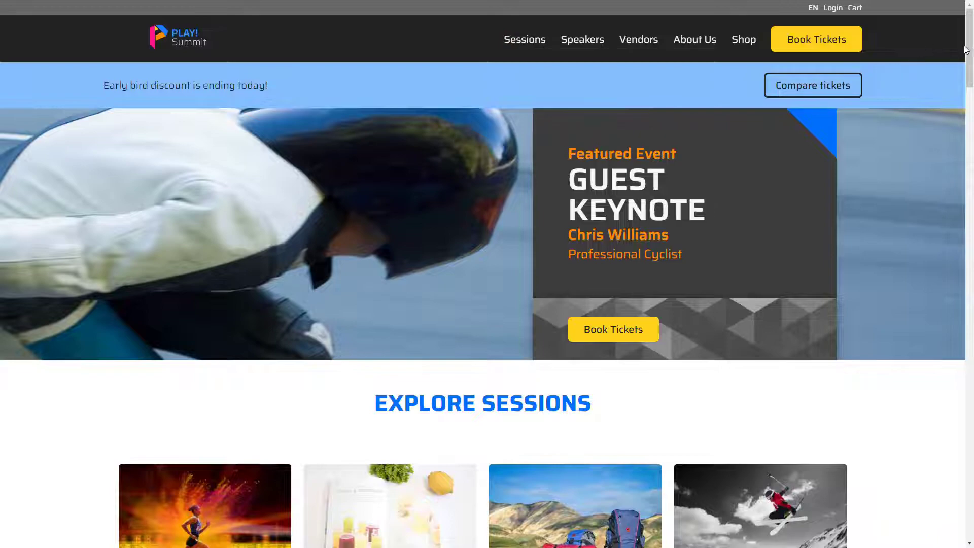
scroll("down", 3)
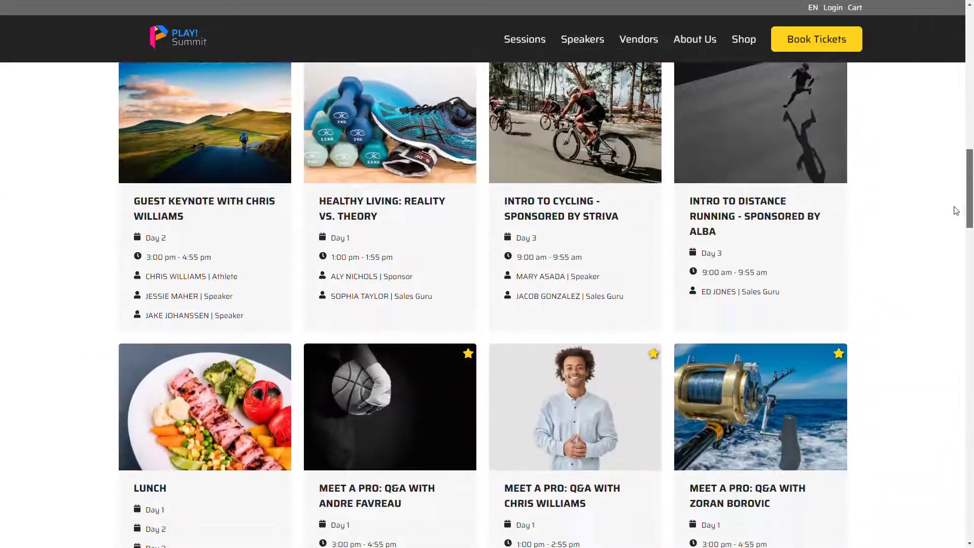
scroll("down", 3)
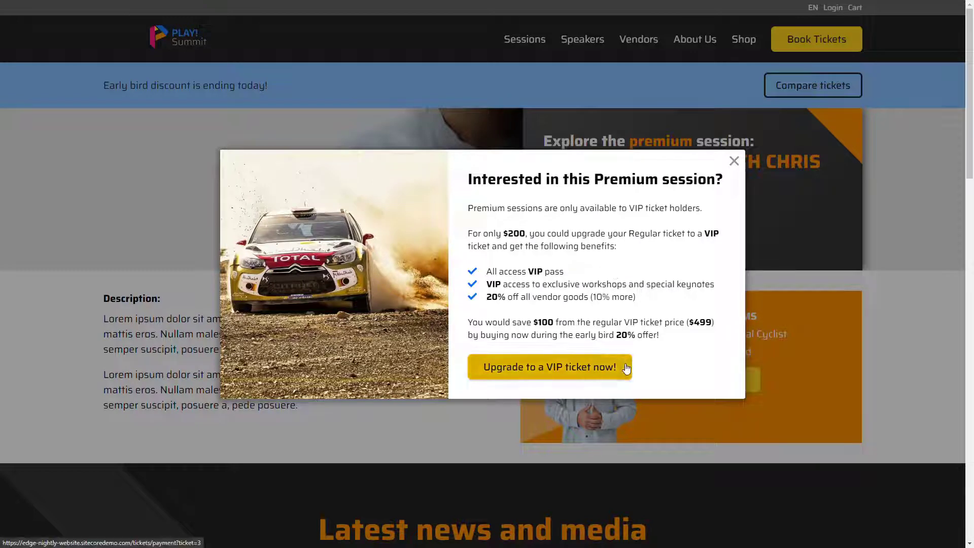
left_click(548, 366)
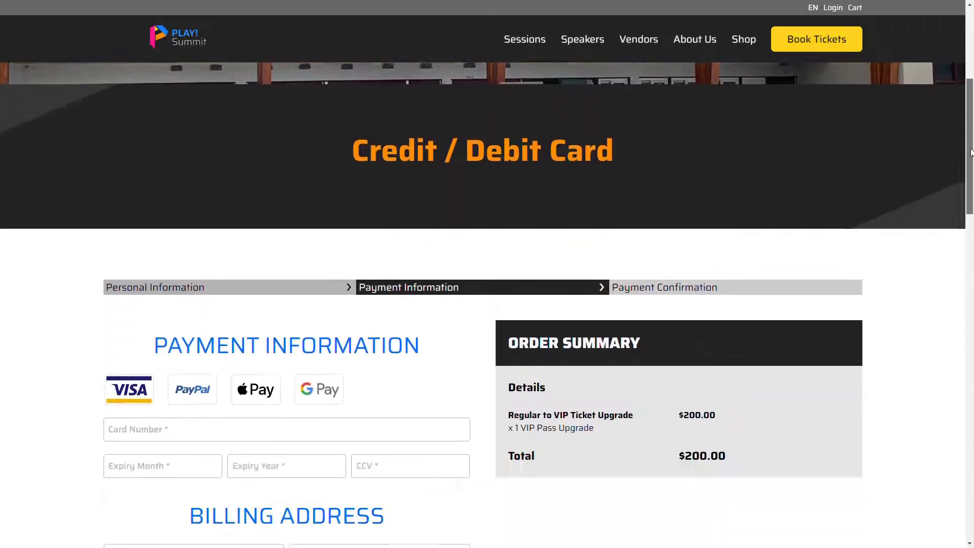
scroll("down", 3)
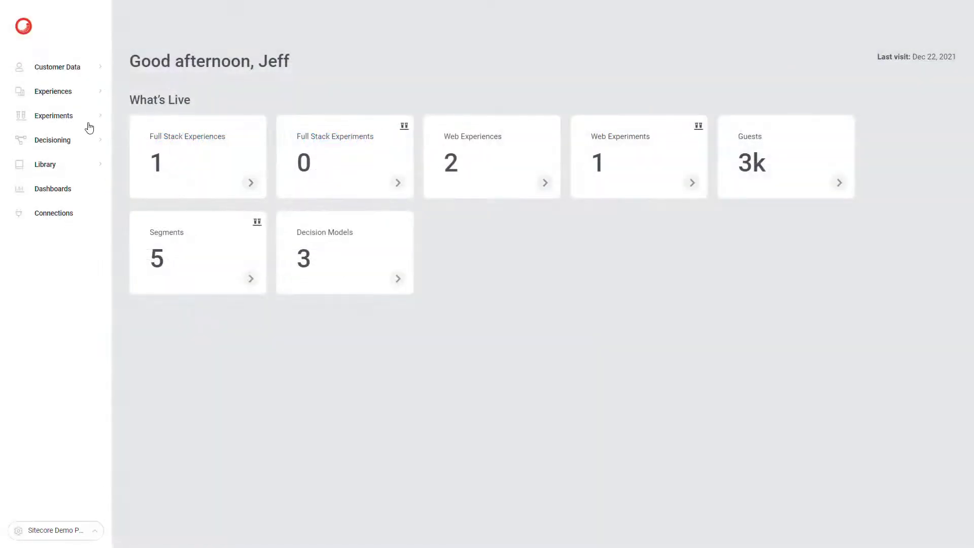
- Navigate via Experiments > Web to the Premium Session Page - VIP Ticket Upgrade experiment
left_click(54, 115)
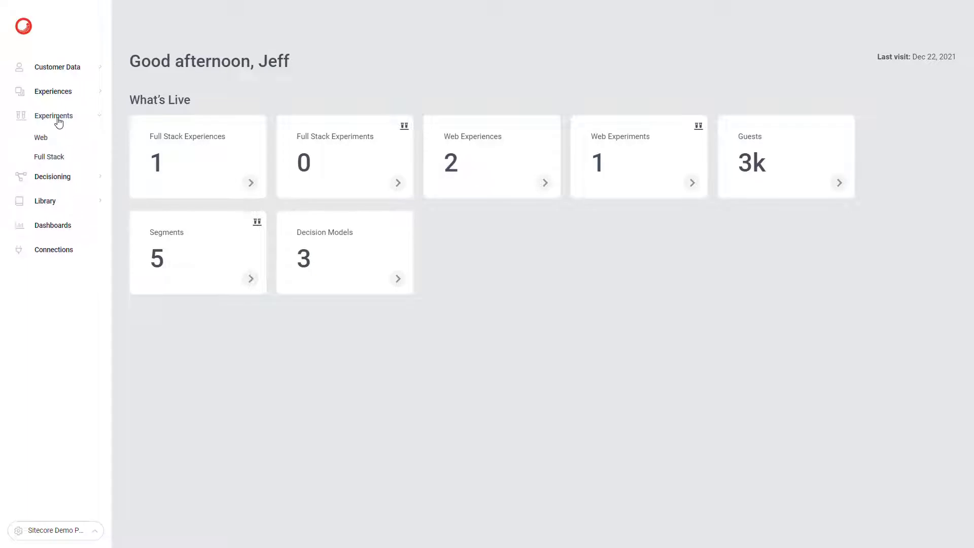
left_click(41, 137)
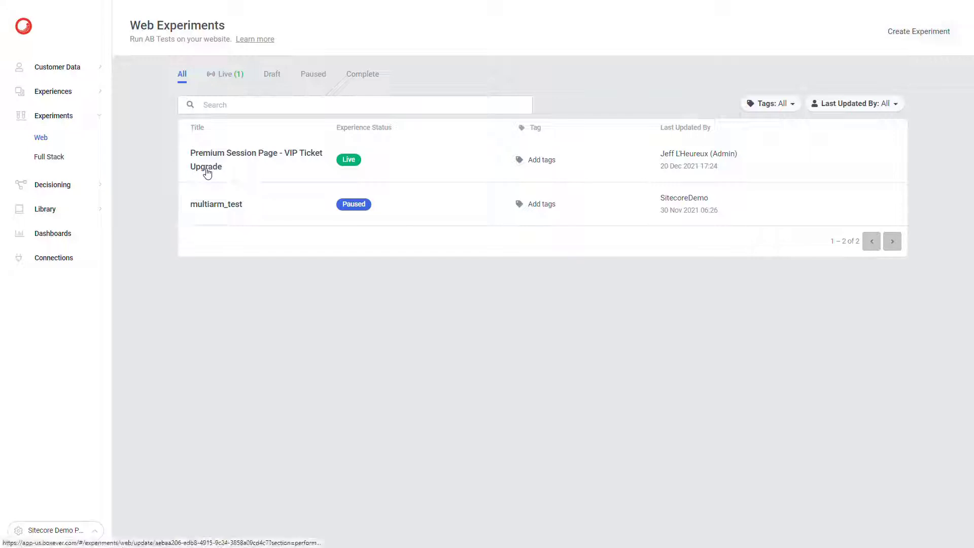
left_click(255, 159)
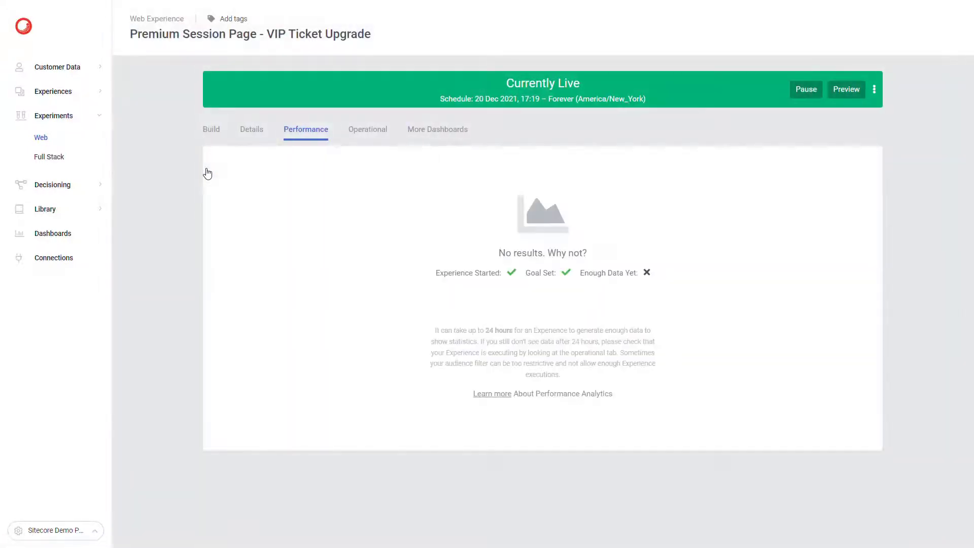
- Show the Build settings and preview Variant 2 - Popup takeover - Celebrating Player
left_click(211, 129)
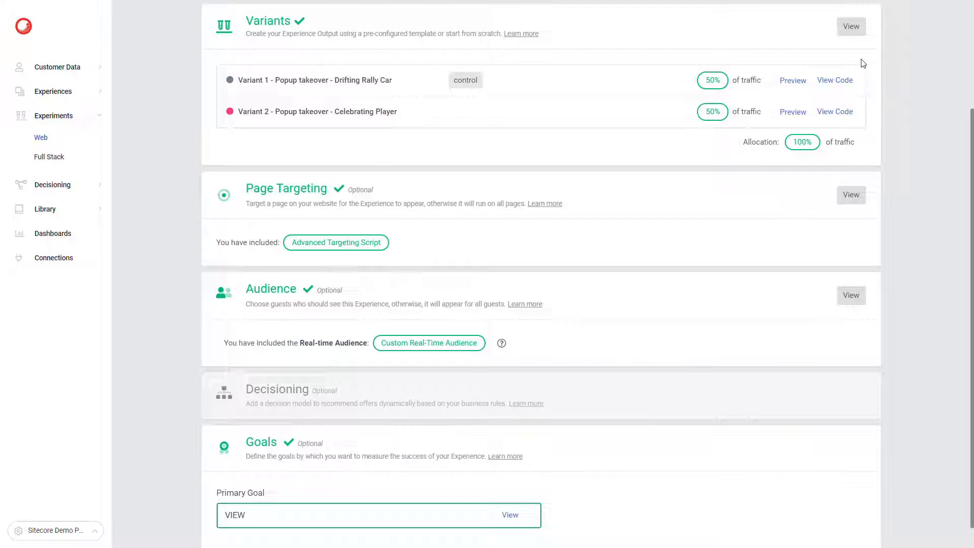
mouse_move(835, 112)
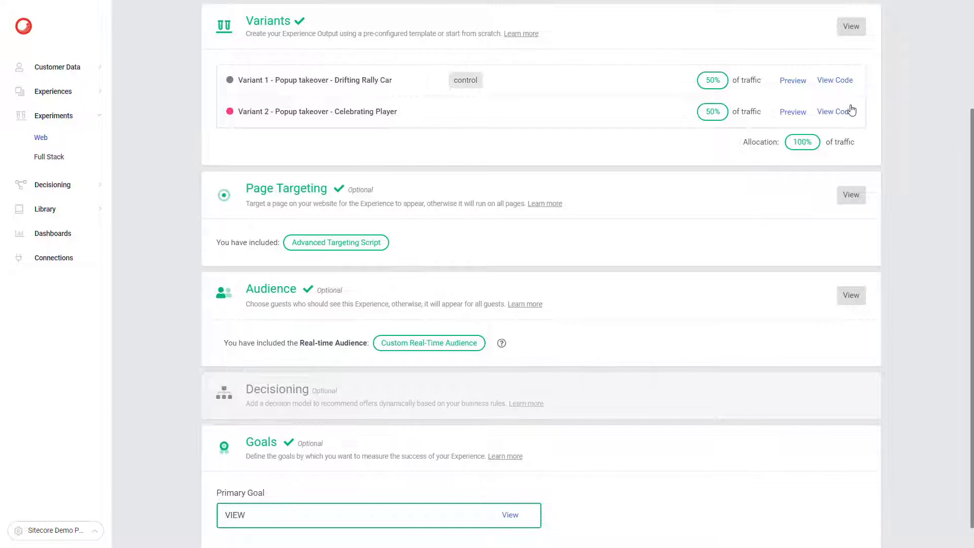
left_click(792, 111)
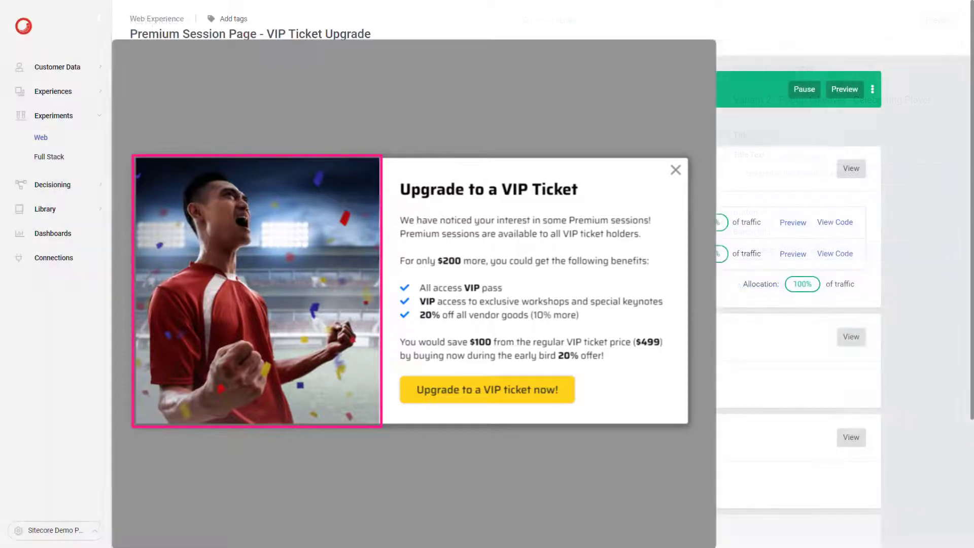
left_click(675, 170)
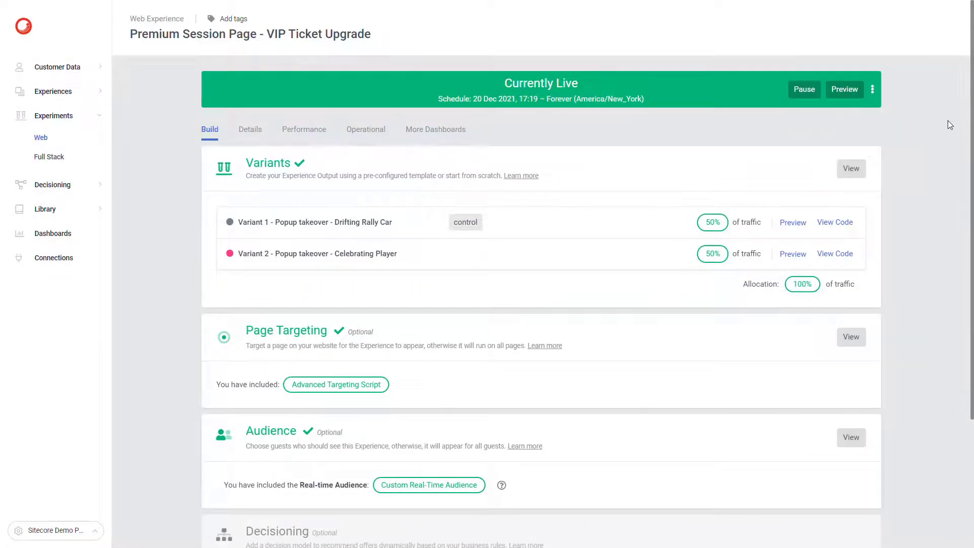
- View Page Targeting and review the Advanced Targeting Script checking the premiumSession meta tag
scroll("down", 3)
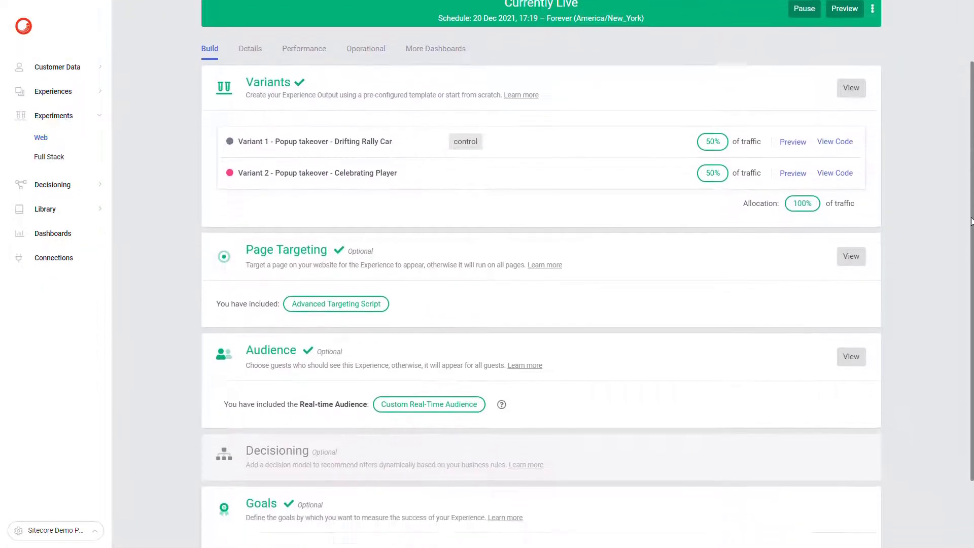
scroll("down", 3)
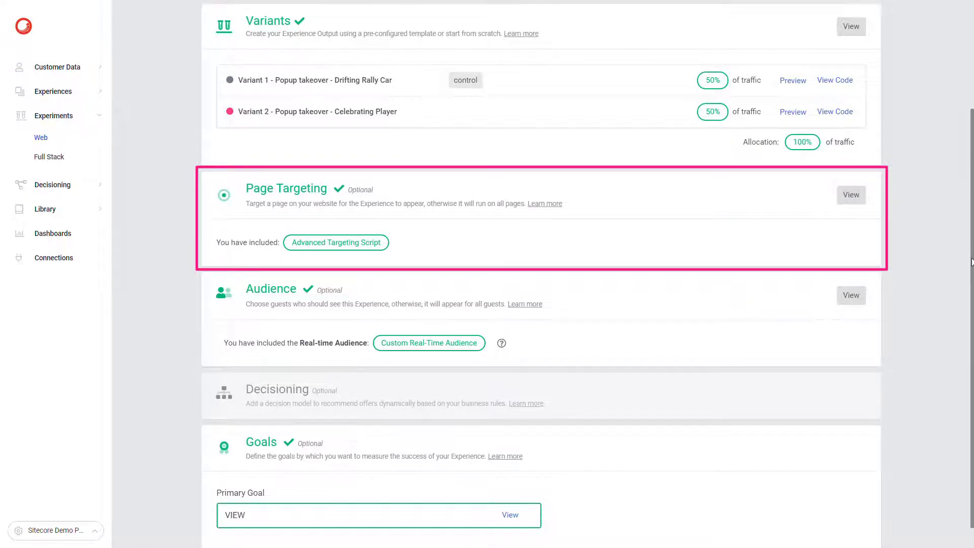
left_click(850, 195)
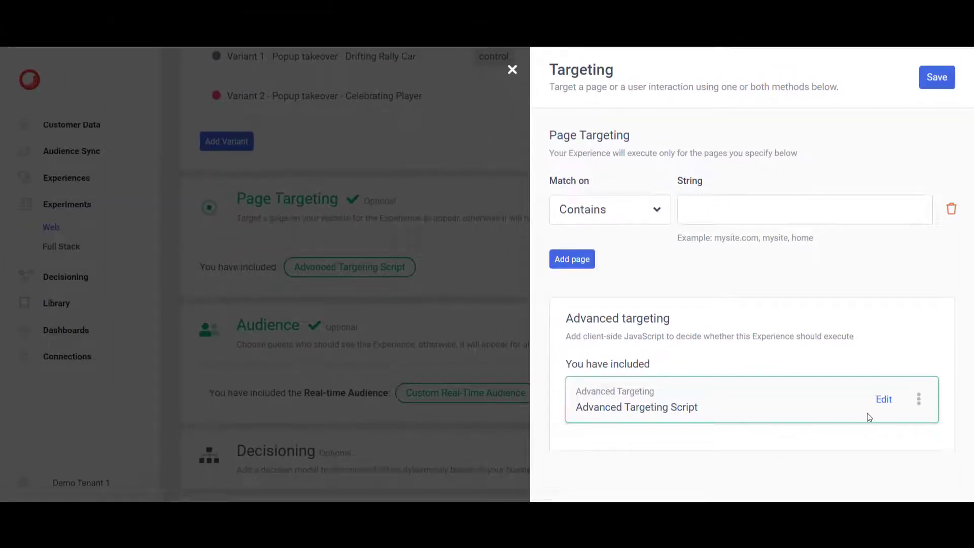
left_click(883, 399)
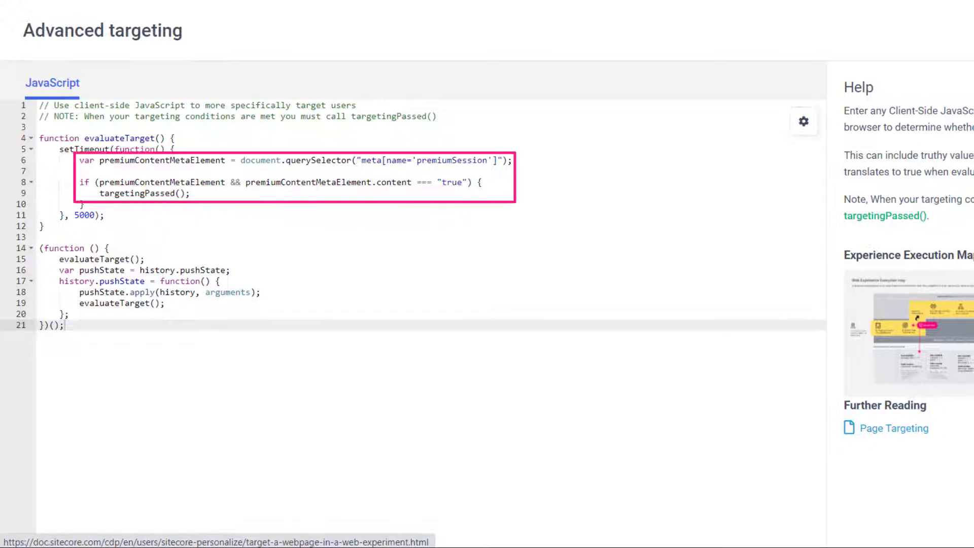
scroll("right", 3)
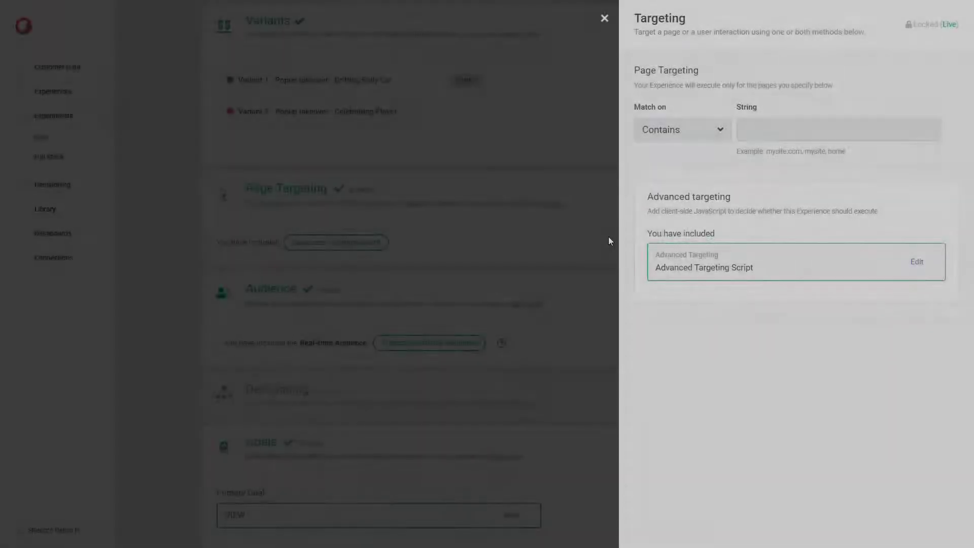
- Leave targeting and view the Audience section's Custom Real-Time Audience details
left_click(602, 17)
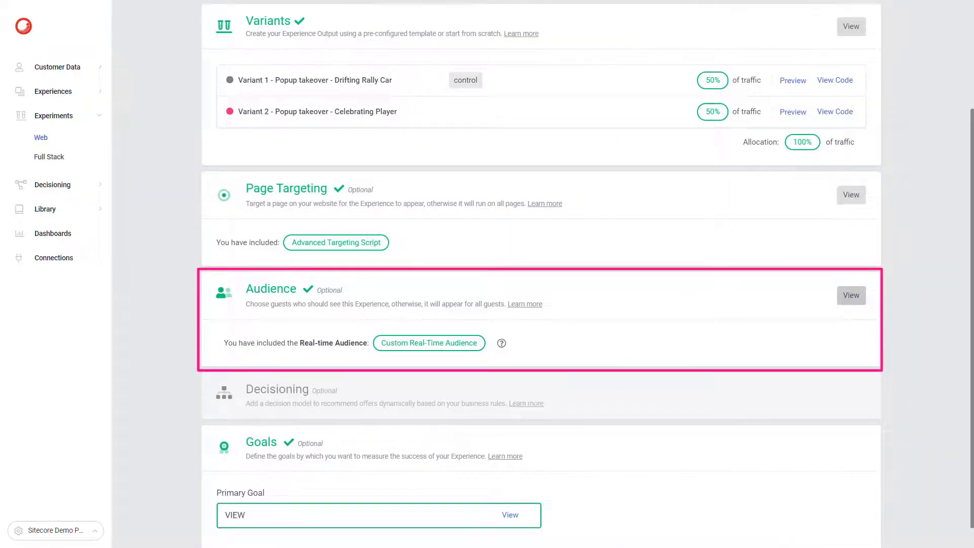
left_click(850, 294)
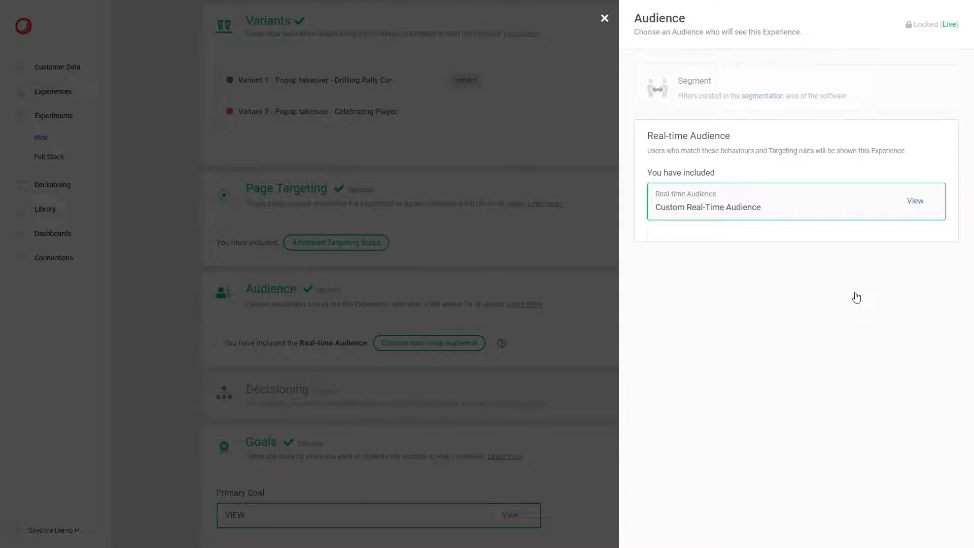
left_click(603, 18)
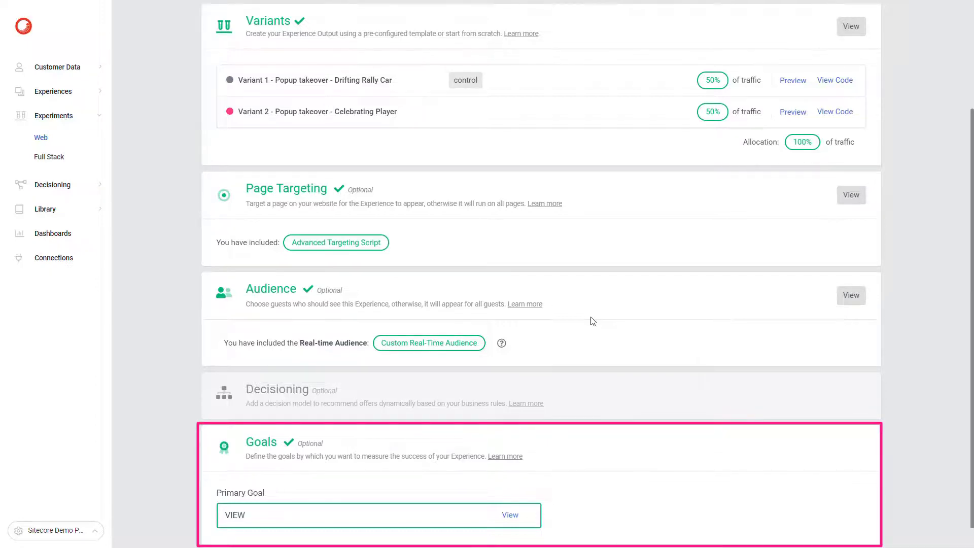
mouse_move(511, 524)
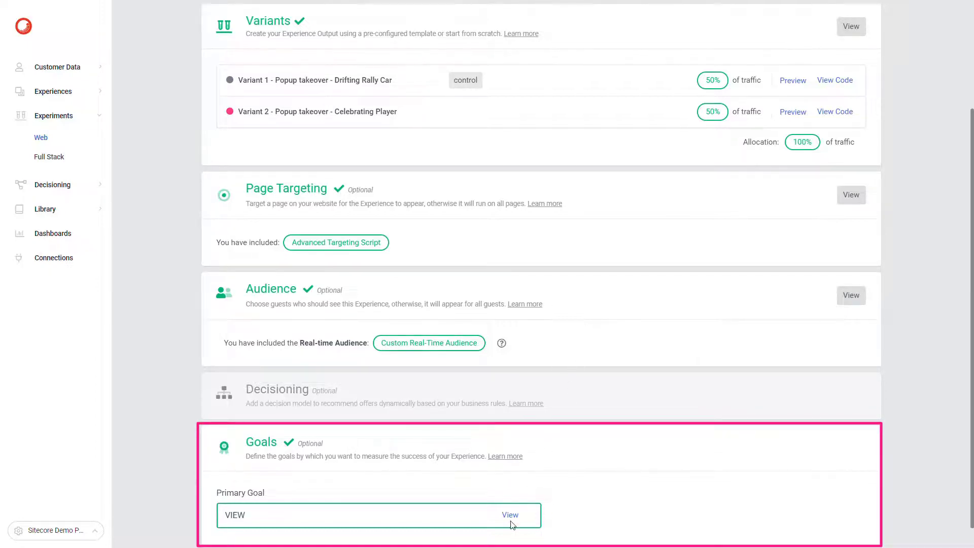
left_click(509, 514)
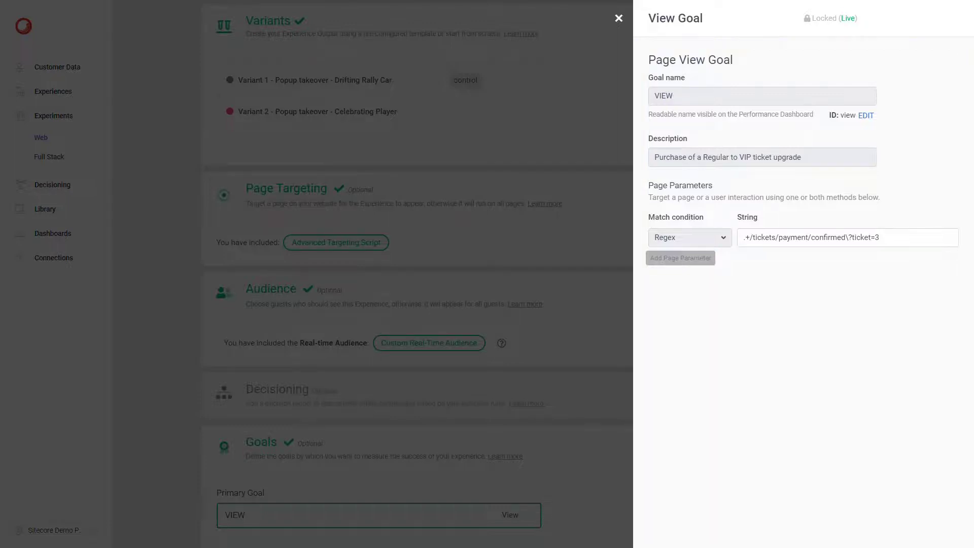
left_click(618, 17)
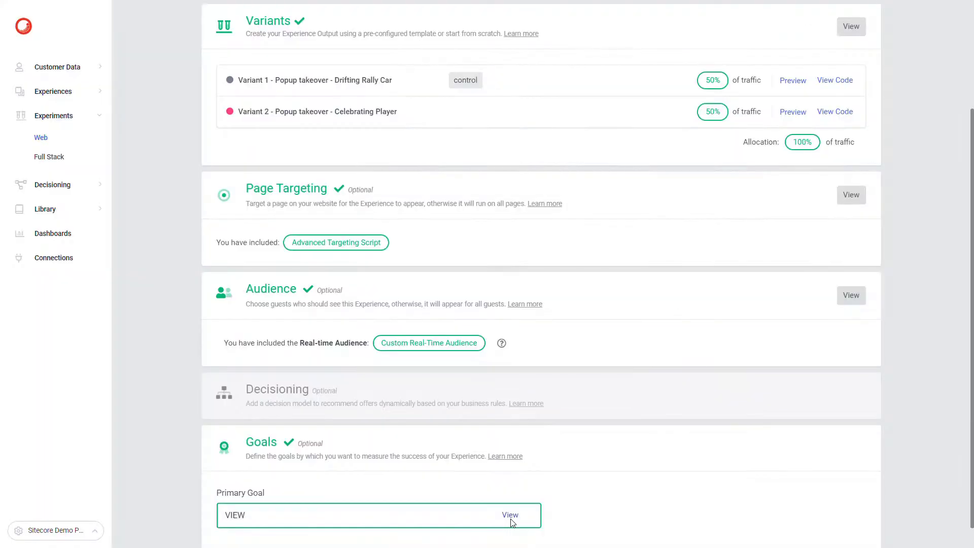